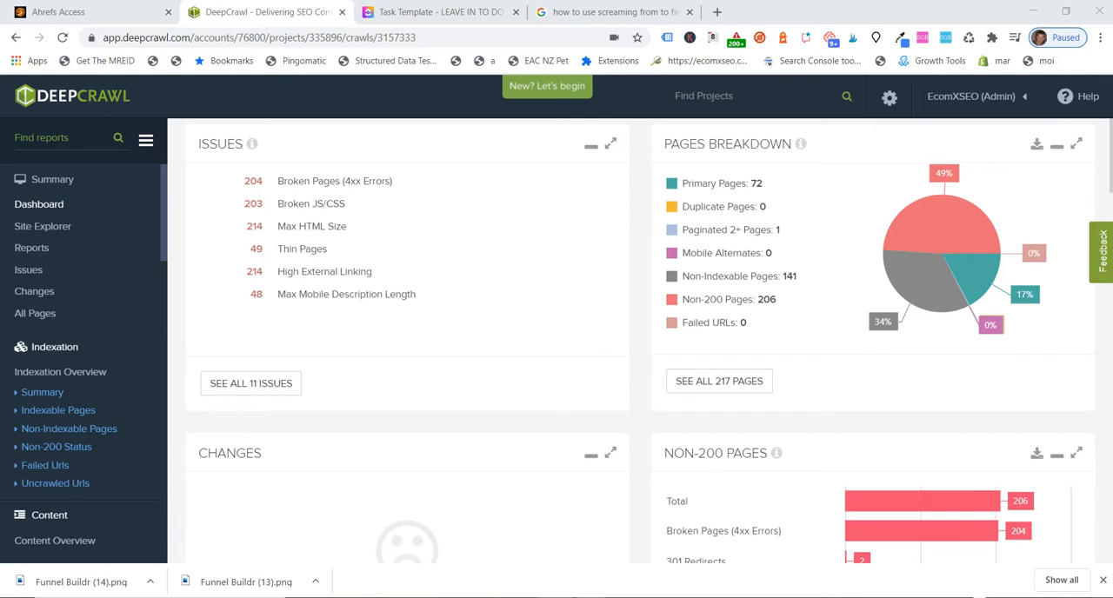
{"action": "mouse_move", "coordinate": [601, 328]}
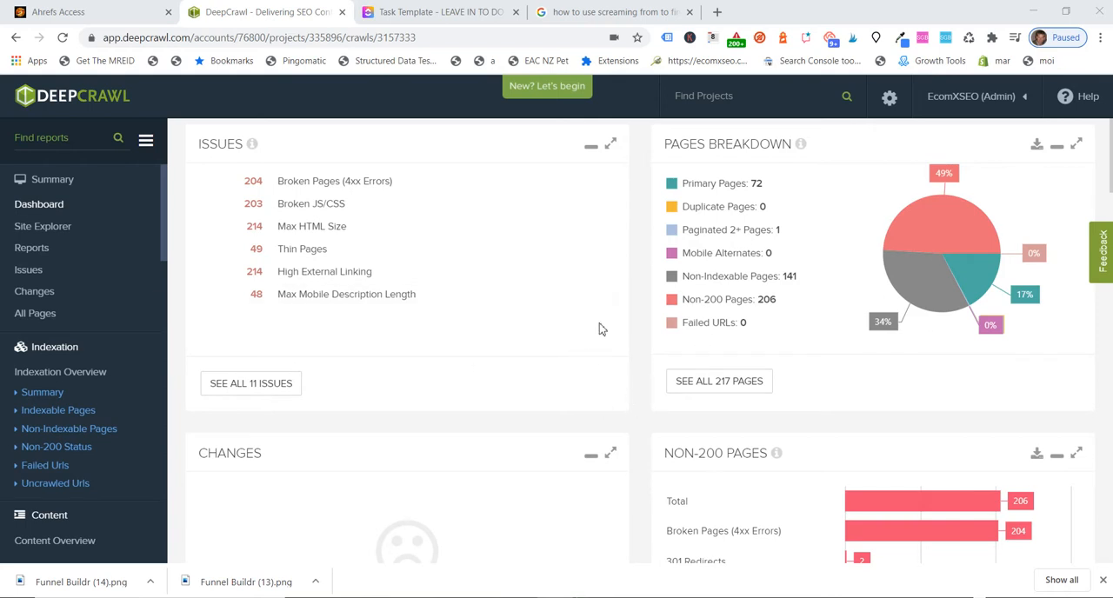
{"action": "mouse_move", "coordinate": [306, 334]}
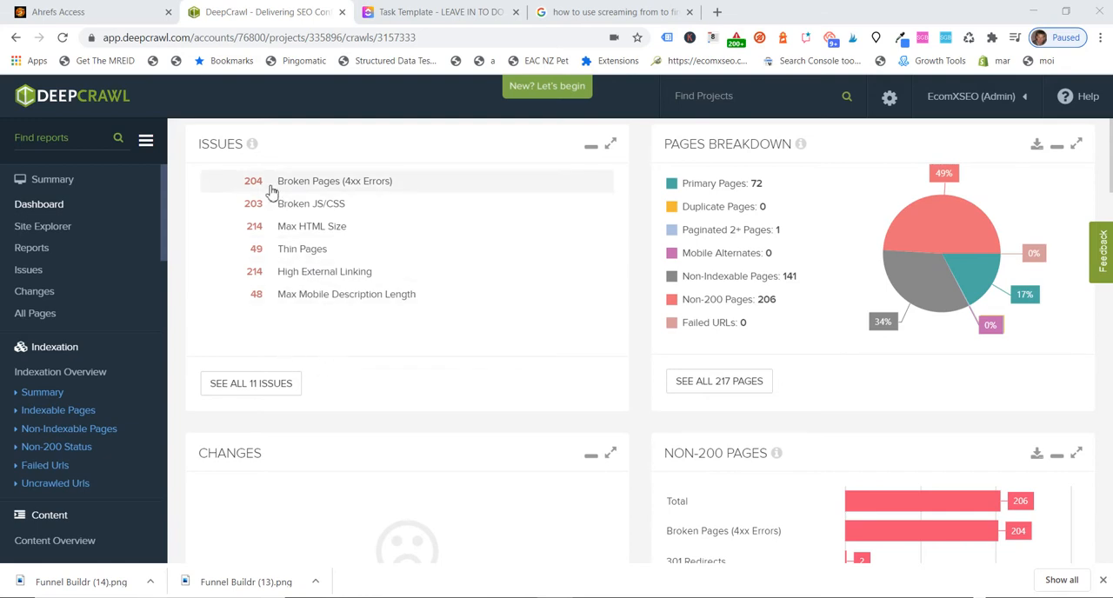
{"action": "mouse_move", "coordinate": [292, 195]}
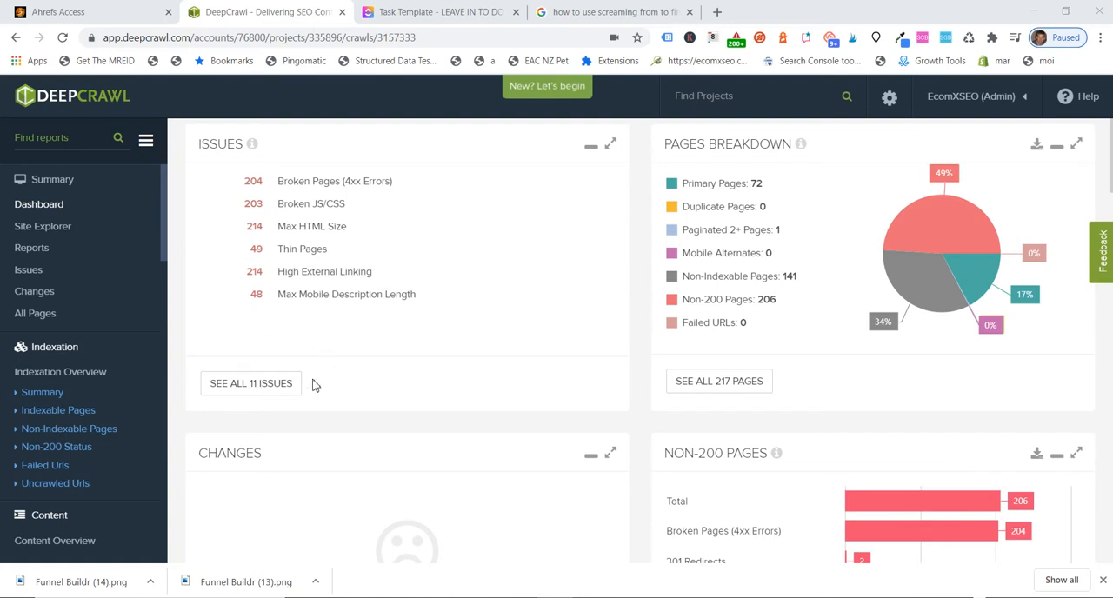
{"action": "mouse_move", "coordinate": [312, 416]}
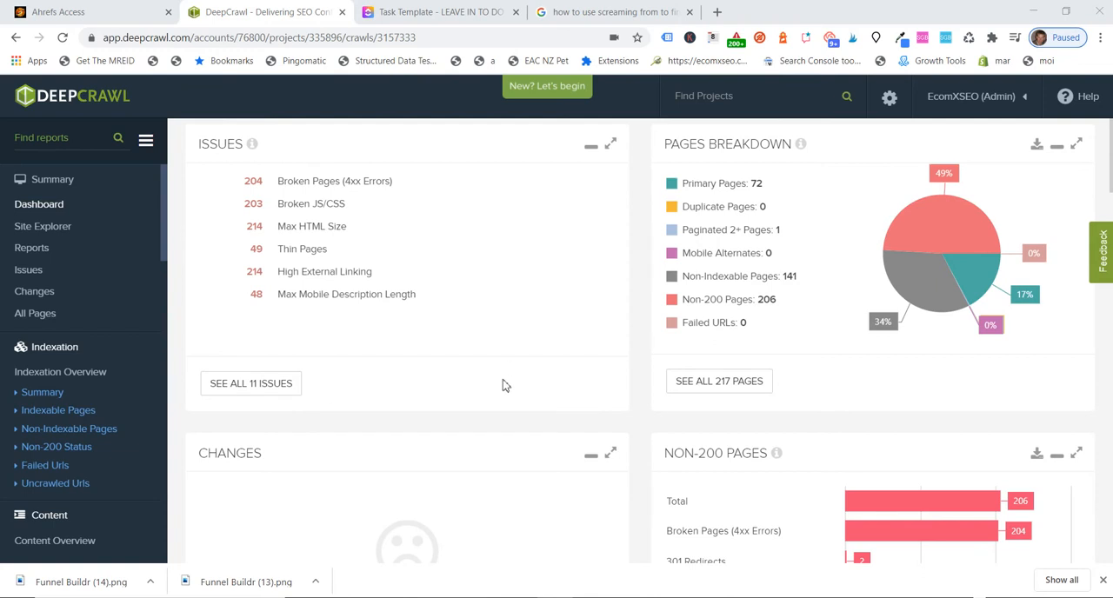
{"action": "mouse_move", "coordinate": [375, 352]}
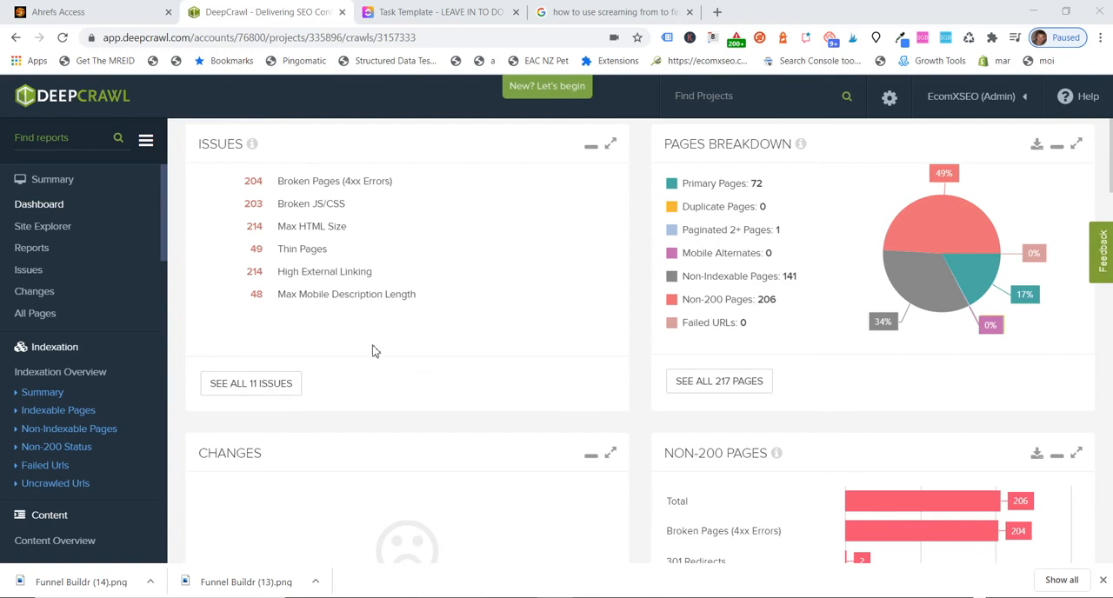
{"action": "mouse_move", "coordinate": [365, 377]}
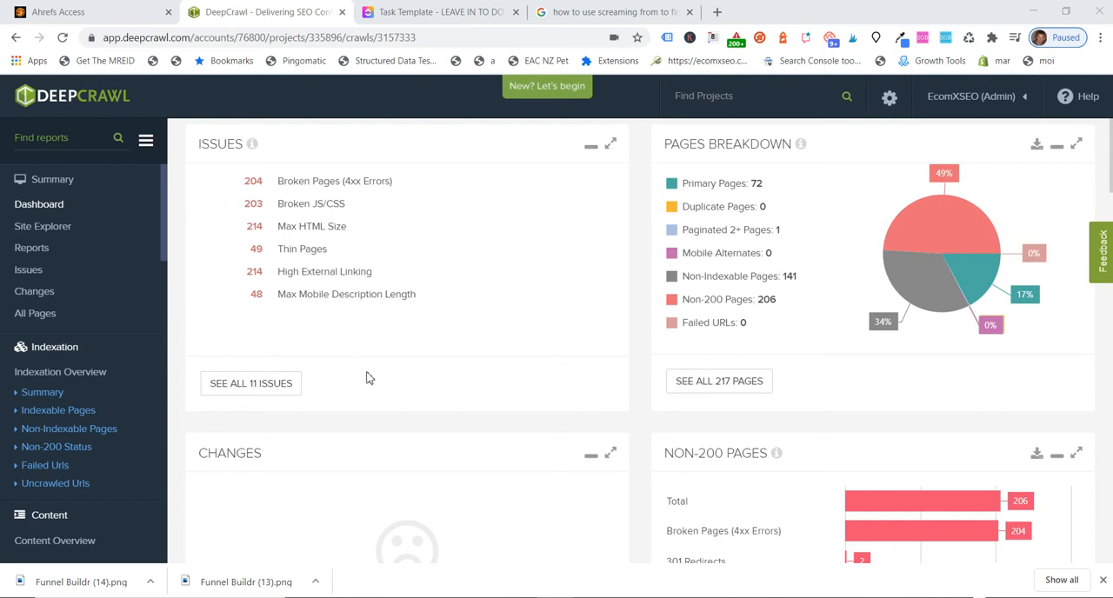
{"action": "mouse_move", "coordinate": [404, 386]}
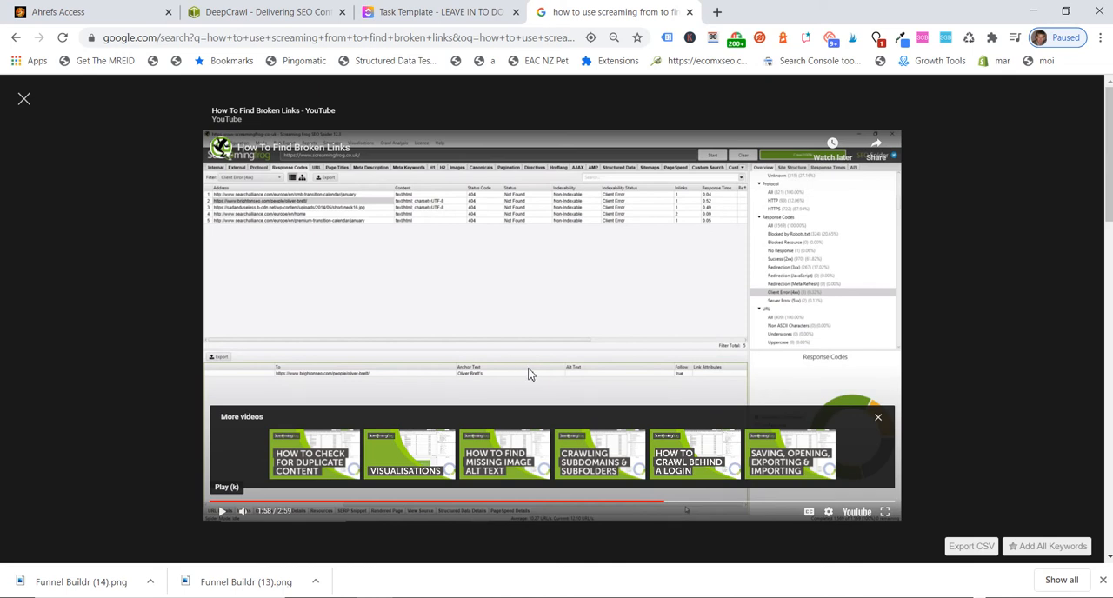
{"action": "mouse_move", "coordinate": [400, 373]}
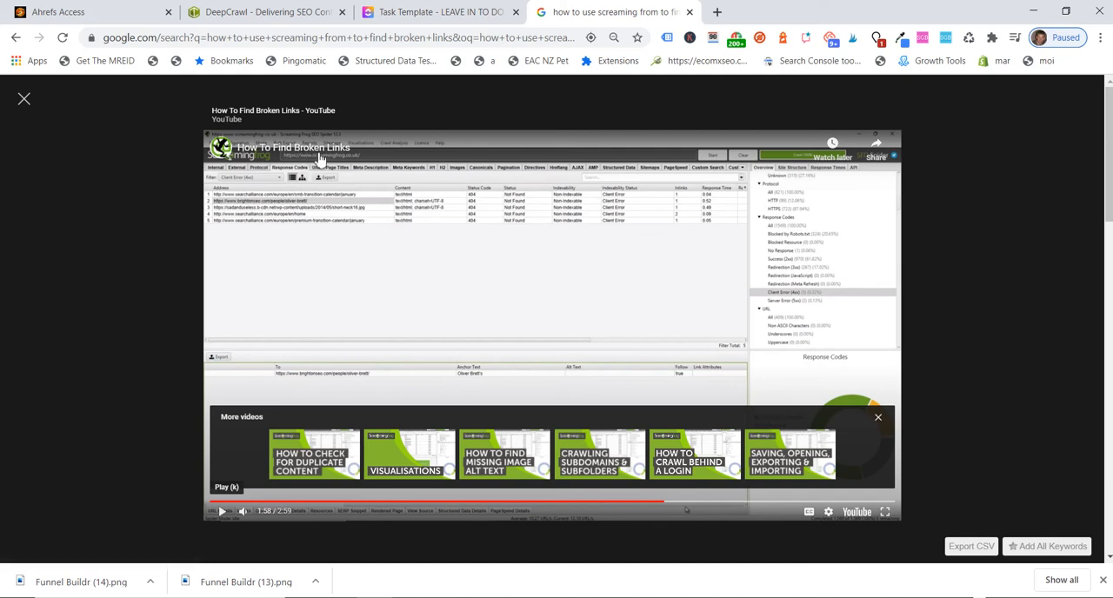
{"action": "mouse_move", "coordinate": [723, 318]}
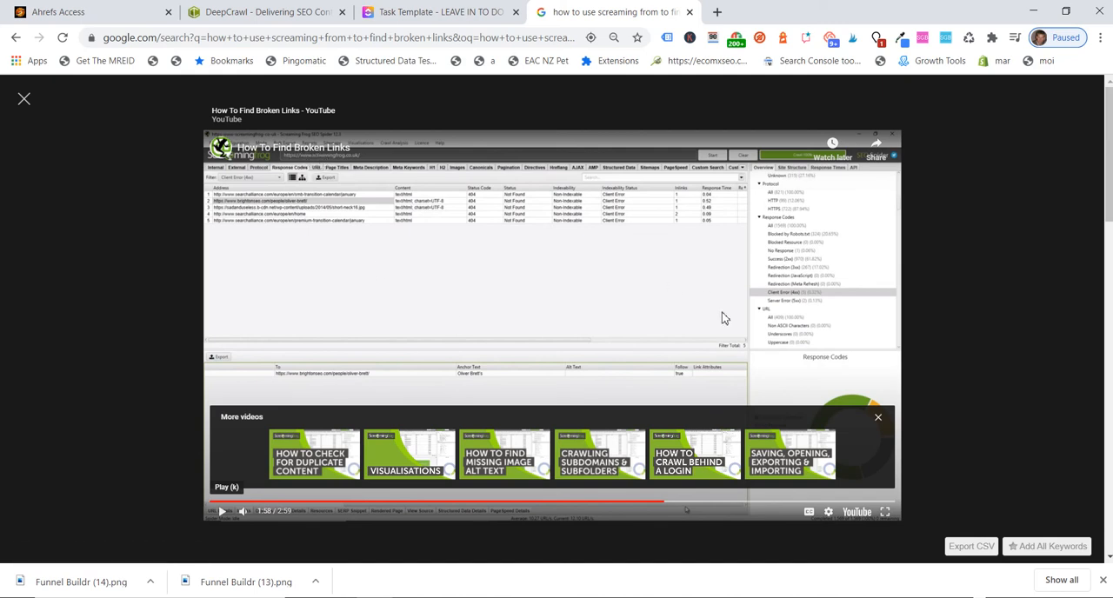
{"action": "mouse_move", "coordinate": [222, 511]}
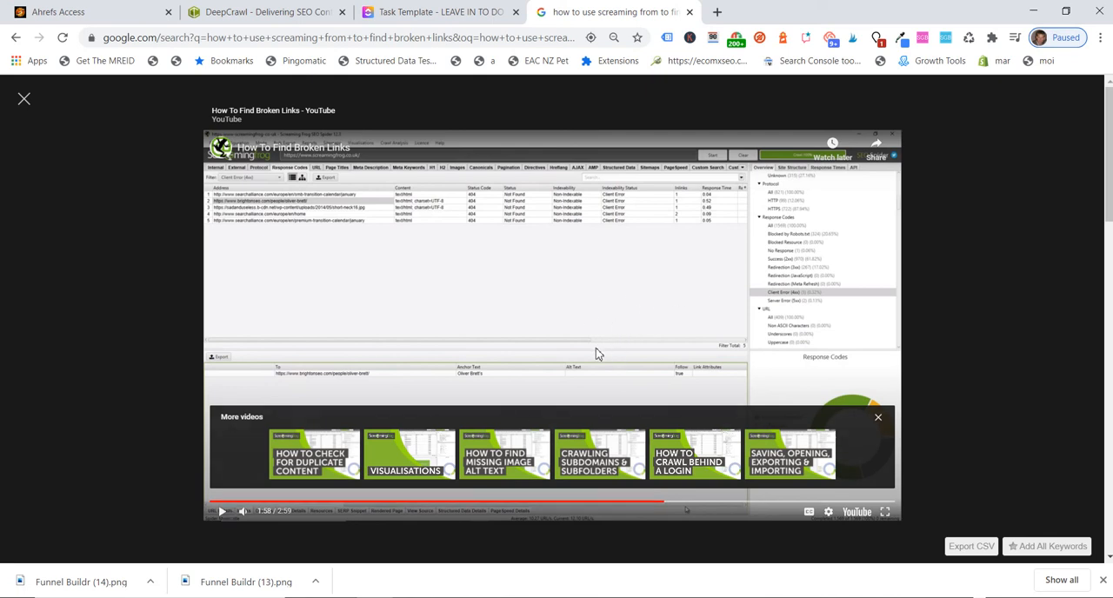
{"action": "mouse_move", "coordinate": [477, 334]}
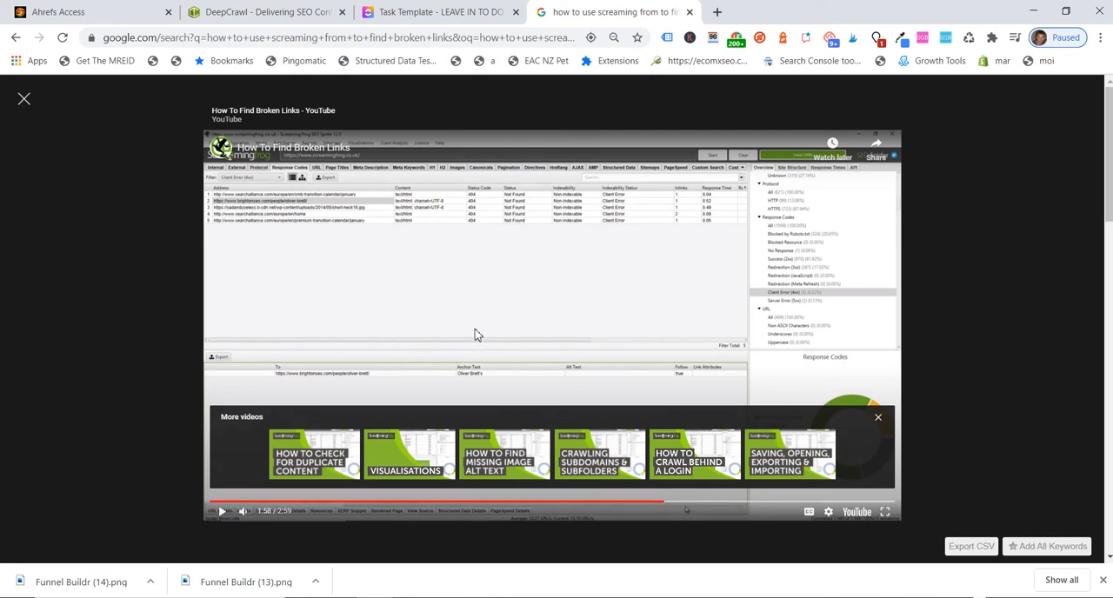
{"action": "mouse_move", "coordinate": [440, 355]}
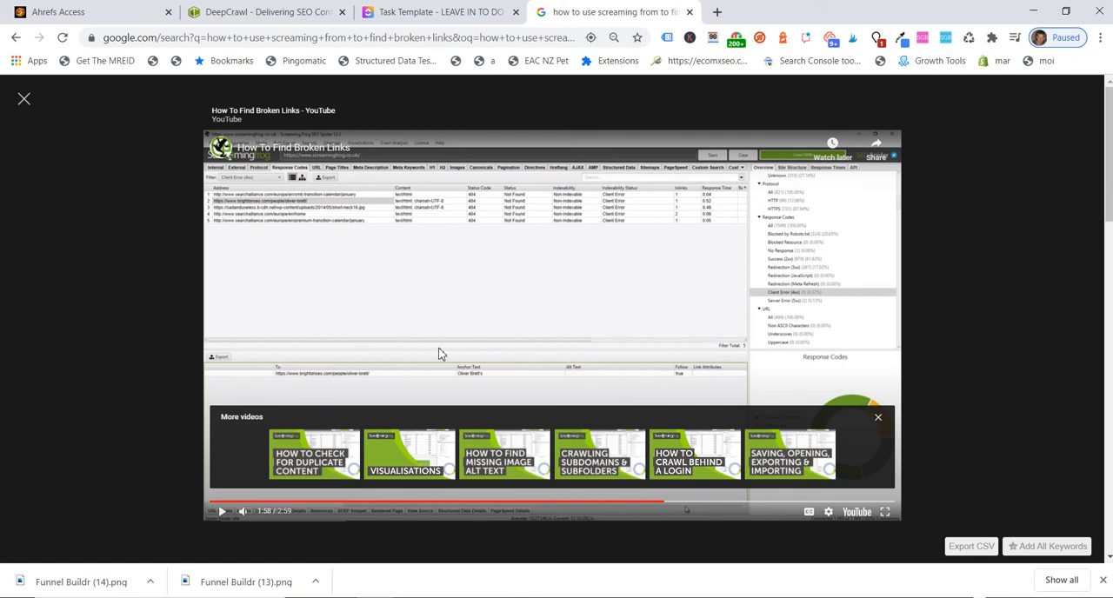
{"action": "mouse_move", "coordinate": [448, 324]}
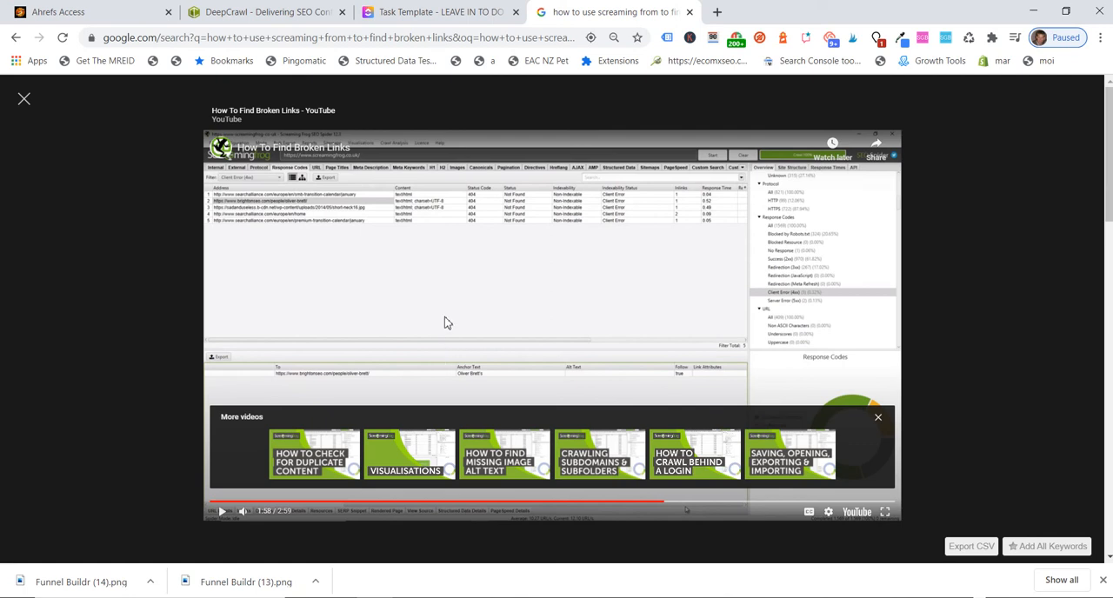
{"action": "mouse_move", "coordinate": [421, 355]}
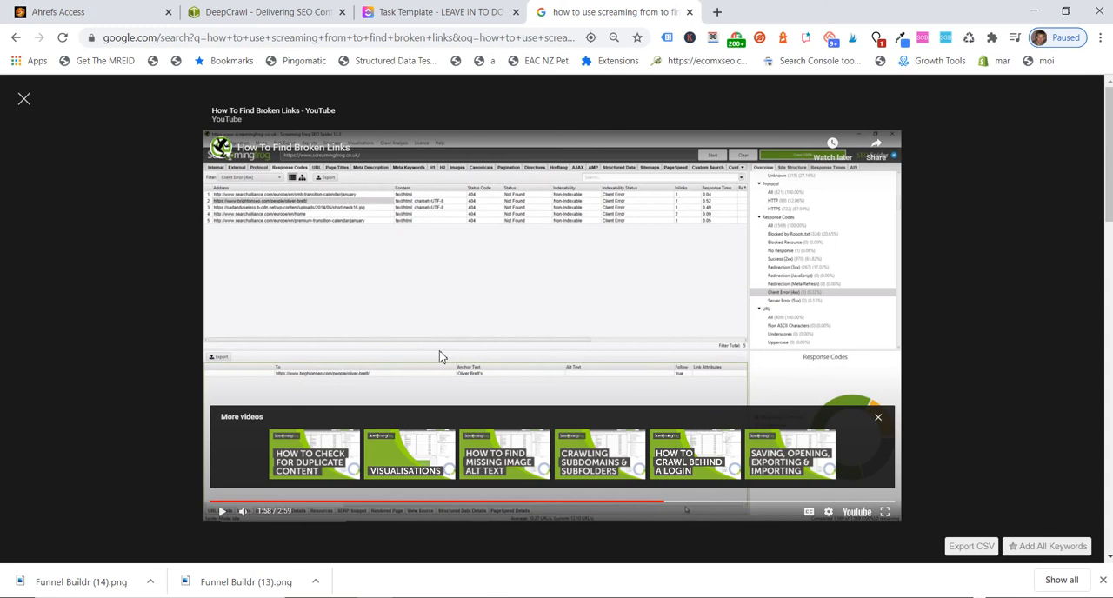
{"action": "mouse_move", "coordinate": [448, 303]}
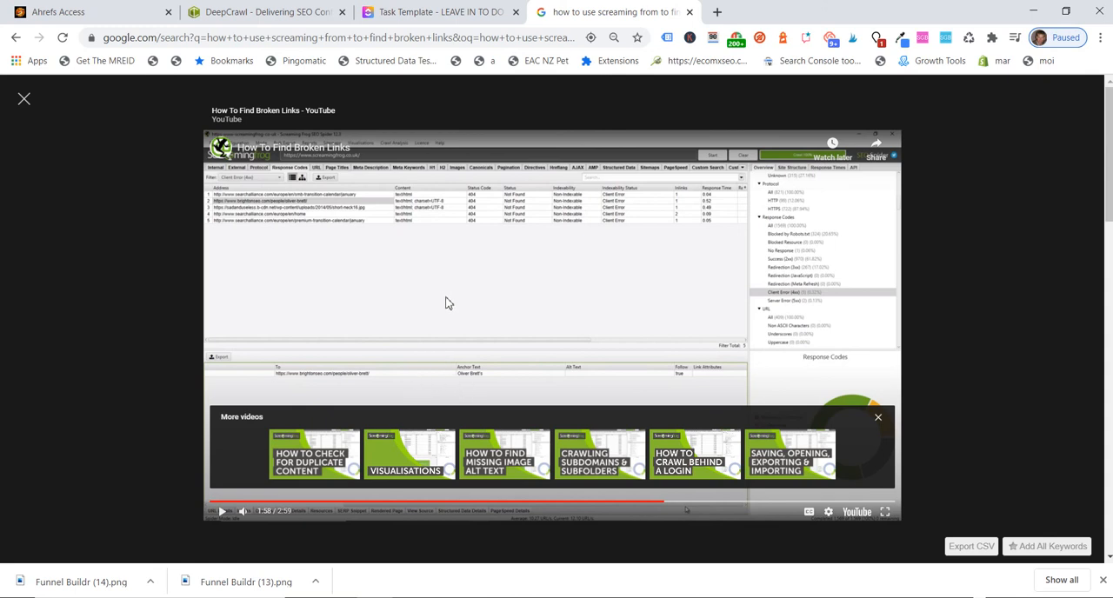
{"action": "mouse_move", "coordinate": [441, 313]}
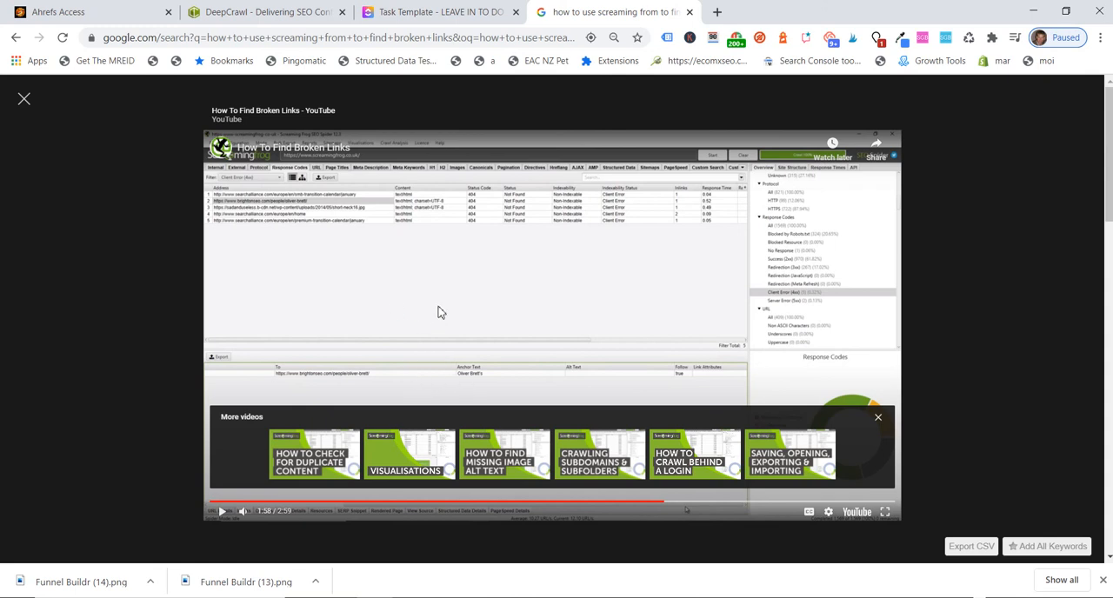
{"action": "mouse_move", "coordinate": [426, 318]}
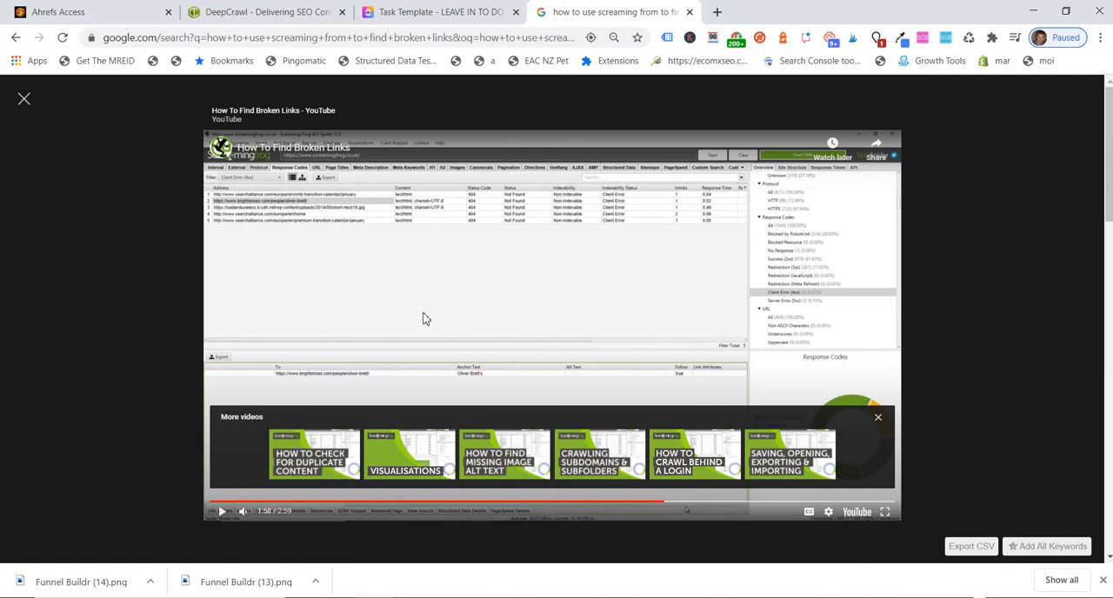
{"action": "mouse_move", "coordinate": [463, 322]}
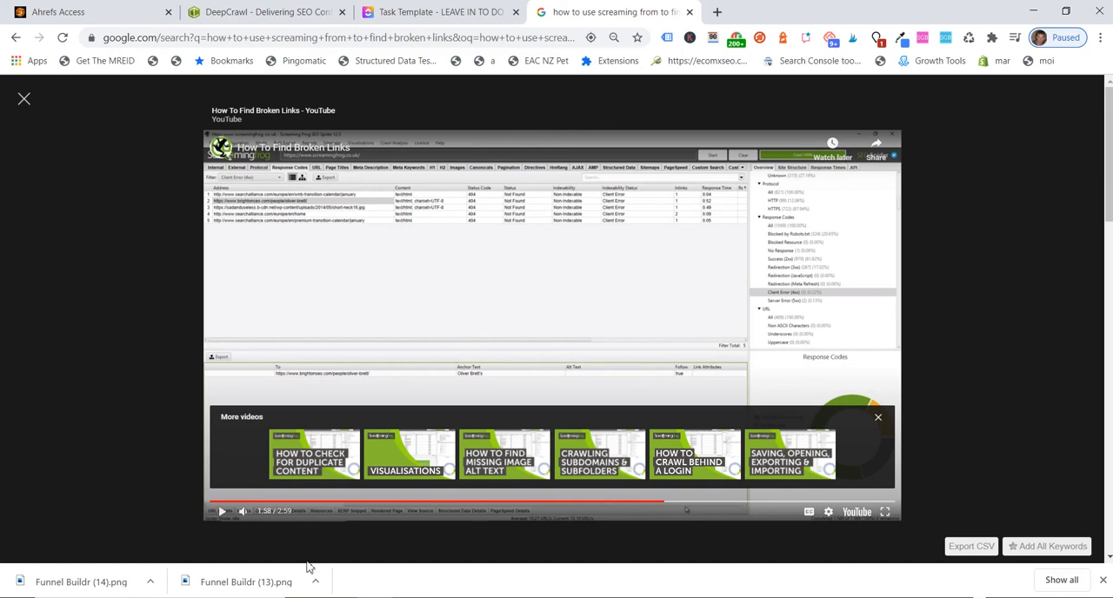
{"action": "mouse_move", "coordinate": [463, 170]}
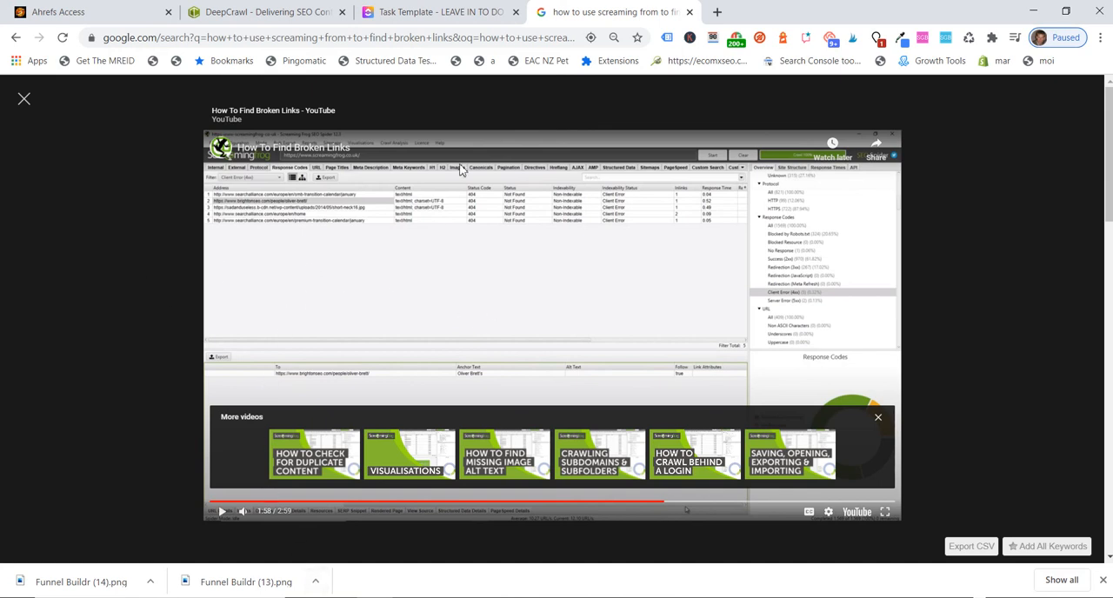
{"action": "mouse_move", "coordinate": [449, 236]}
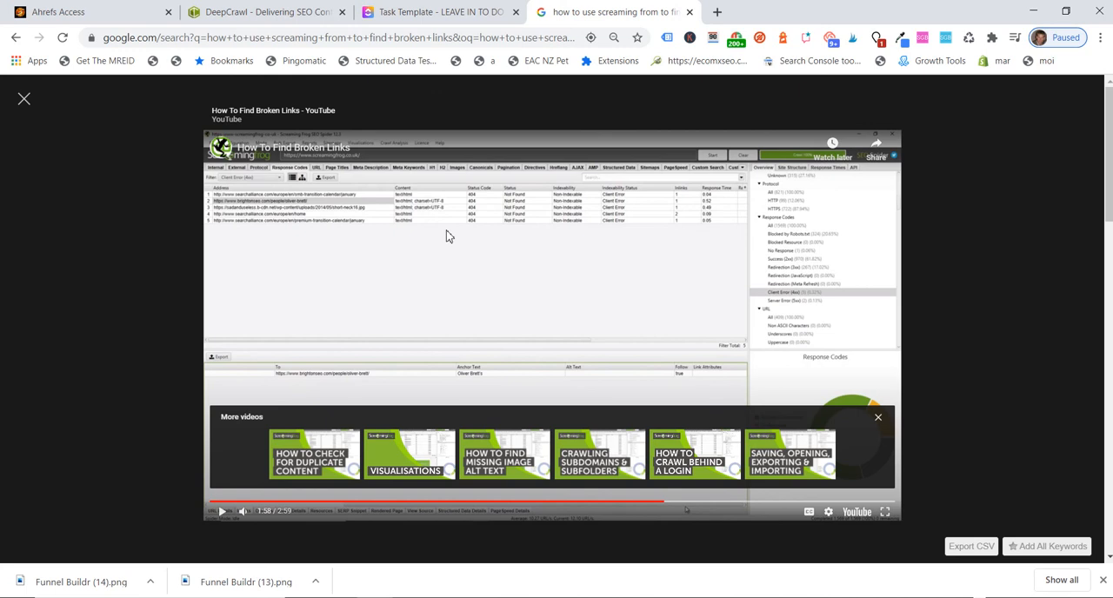
{"action": "mouse_move", "coordinate": [379, 268]}
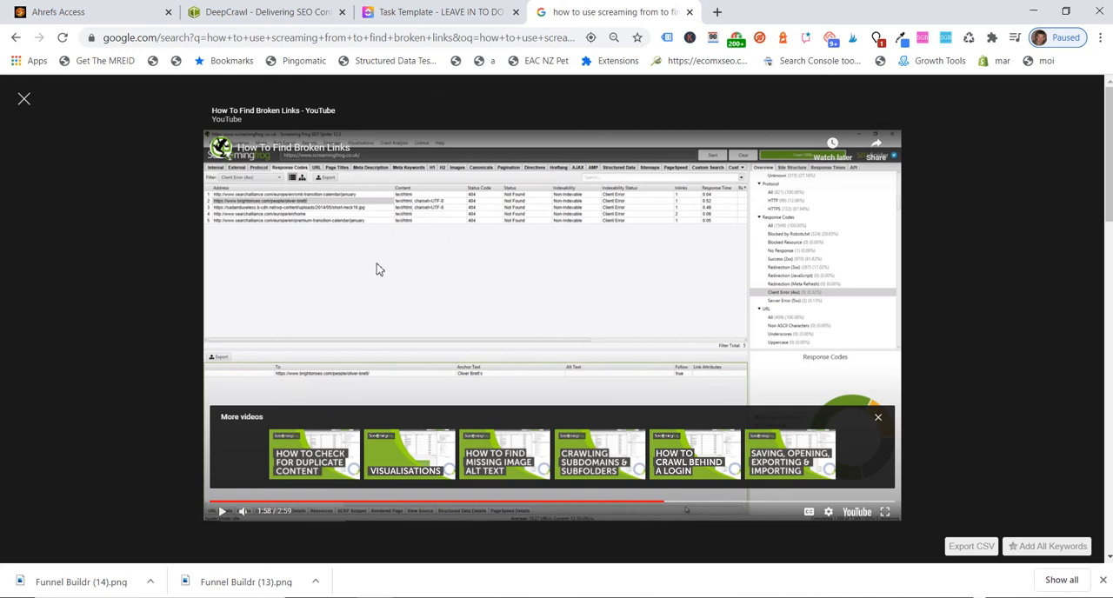
{"action": "mouse_move", "coordinate": [445, 347]}
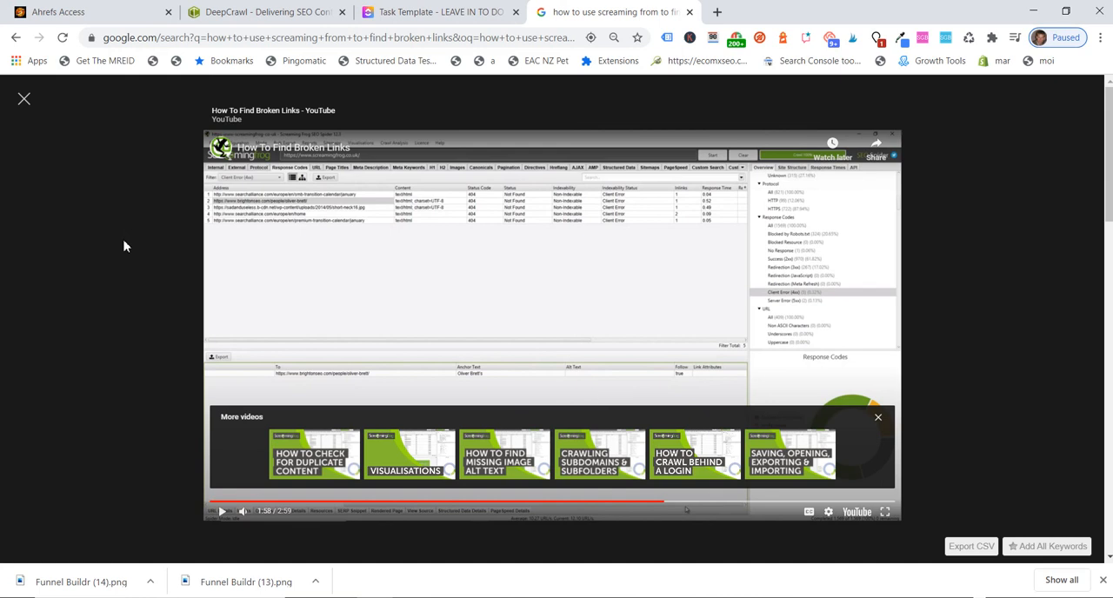
{"action": "mouse_move", "coordinate": [253, 355]}
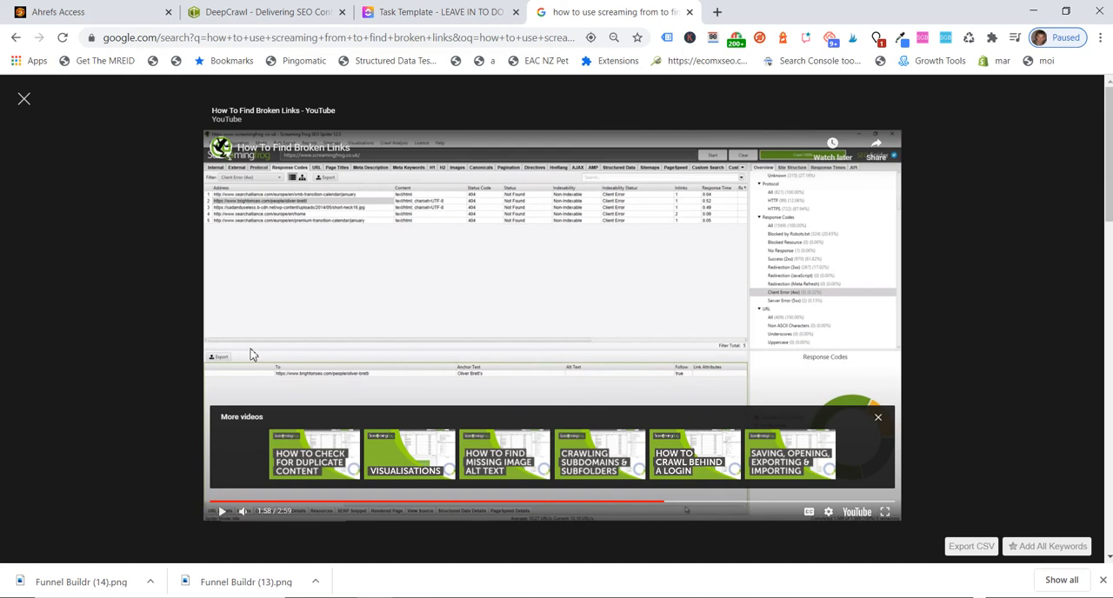
{"action": "mouse_move", "coordinate": [254, 328]}
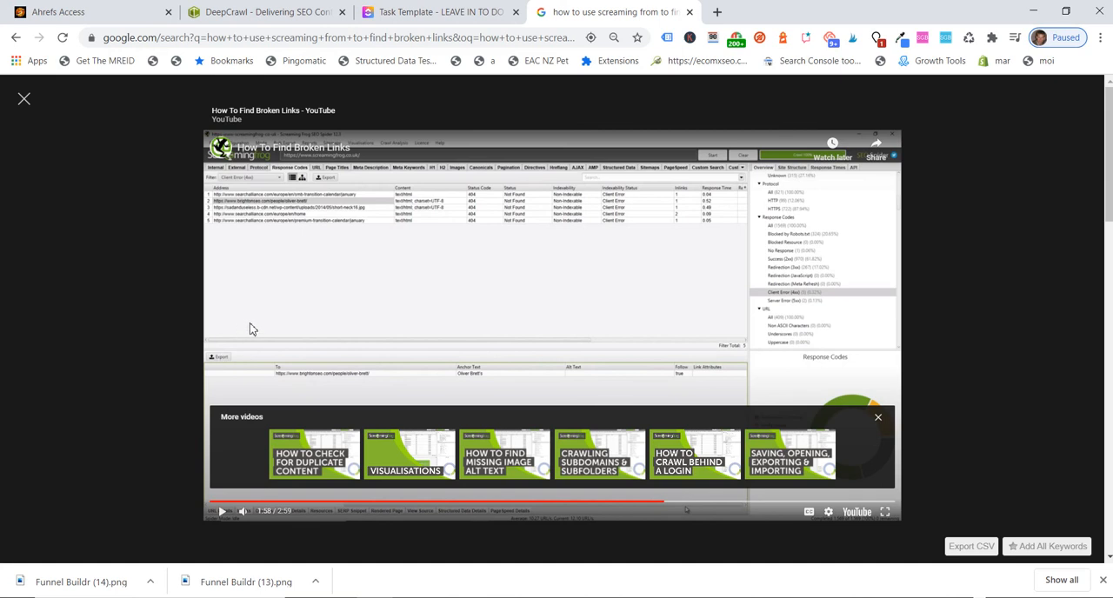
{"action": "mouse_move", "coordinate": [42, 292]}
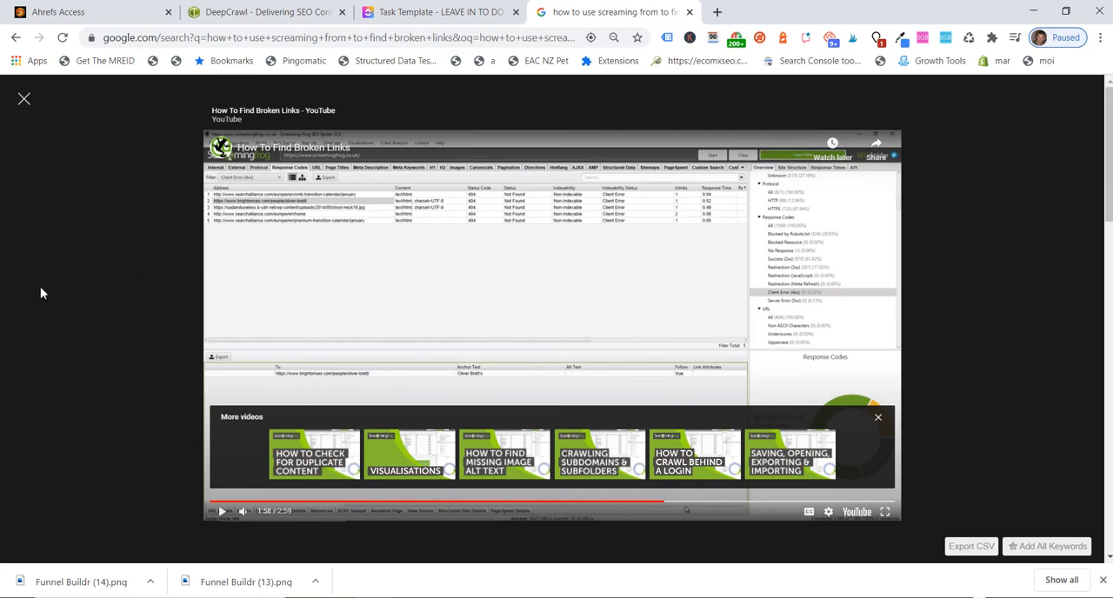
{"action": "mouse_move", "coordinate": [90, 353]}
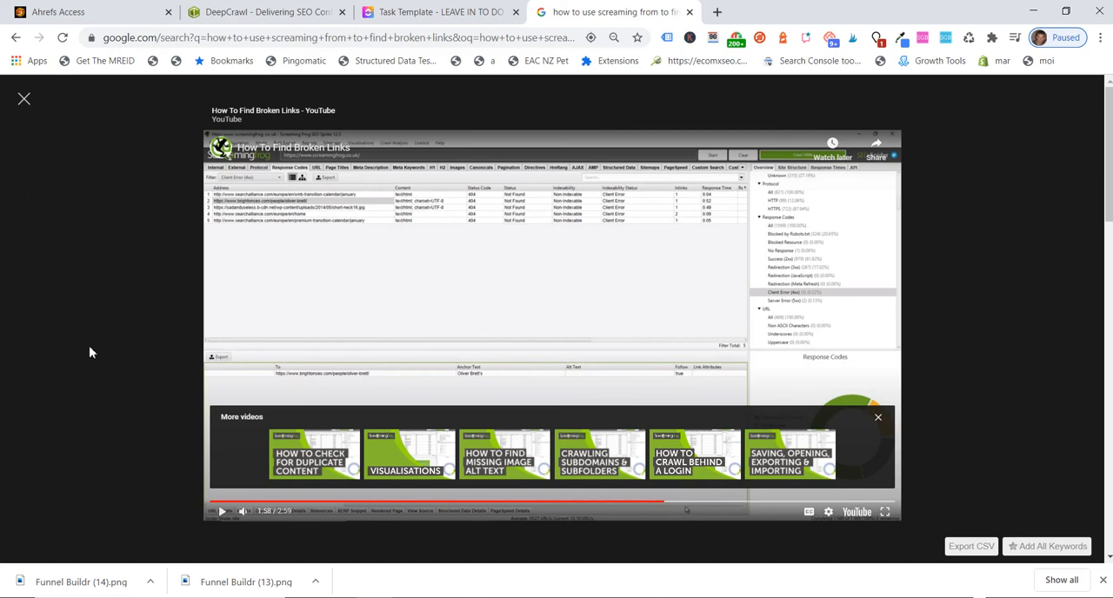